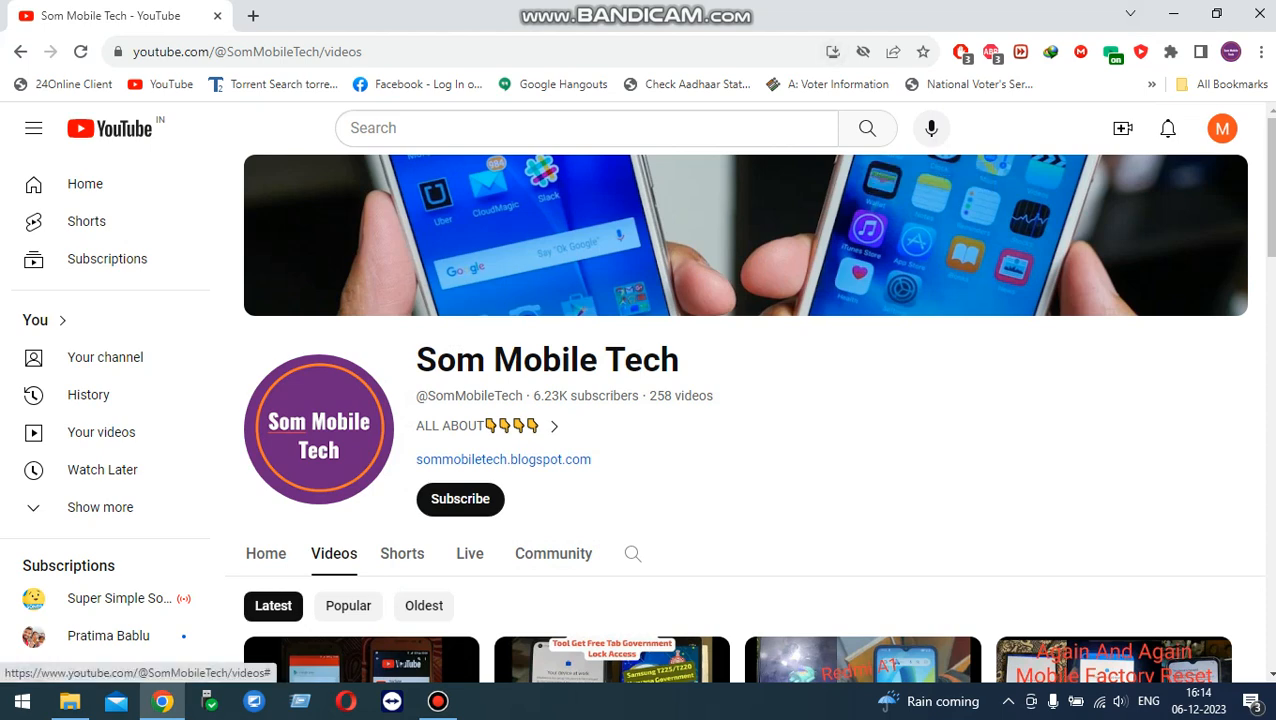
- Subscribe to the Som Mobile Tech YouTube channel and return to the Windows desktop
scroll(down, 3)
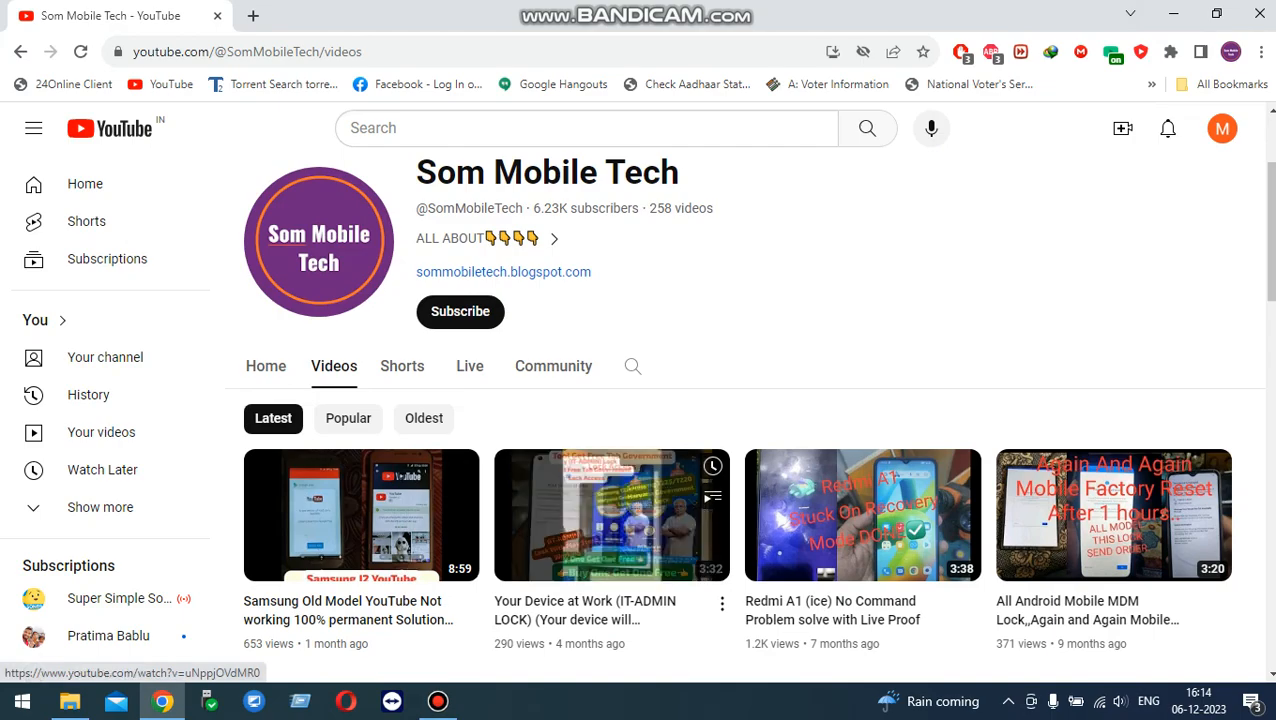
scroll(up, 3)
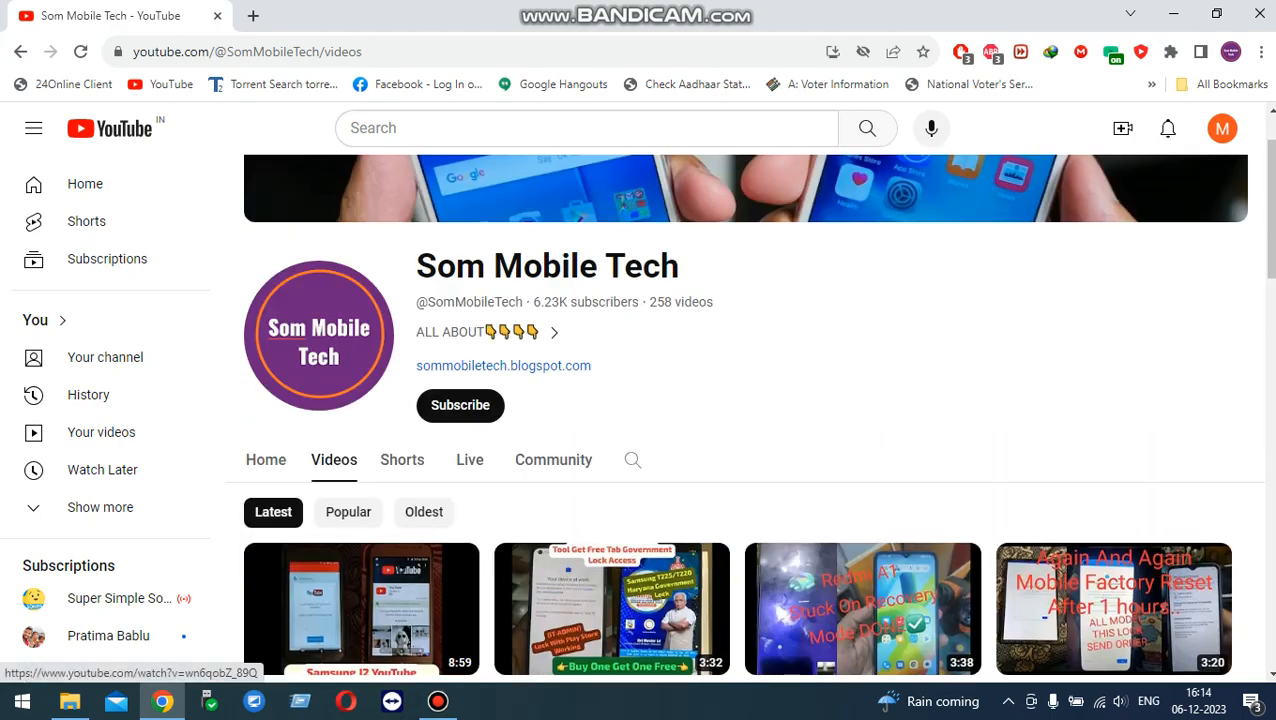
scroll(up, 3)
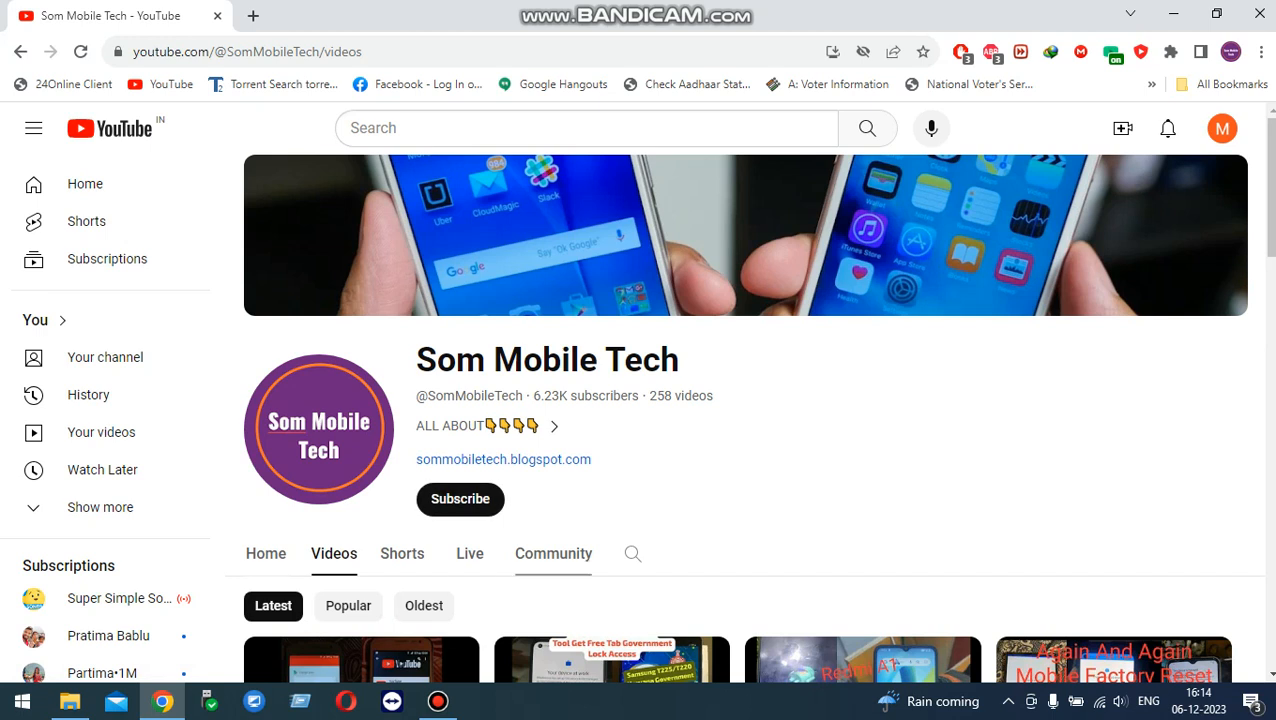
click(460, 500)
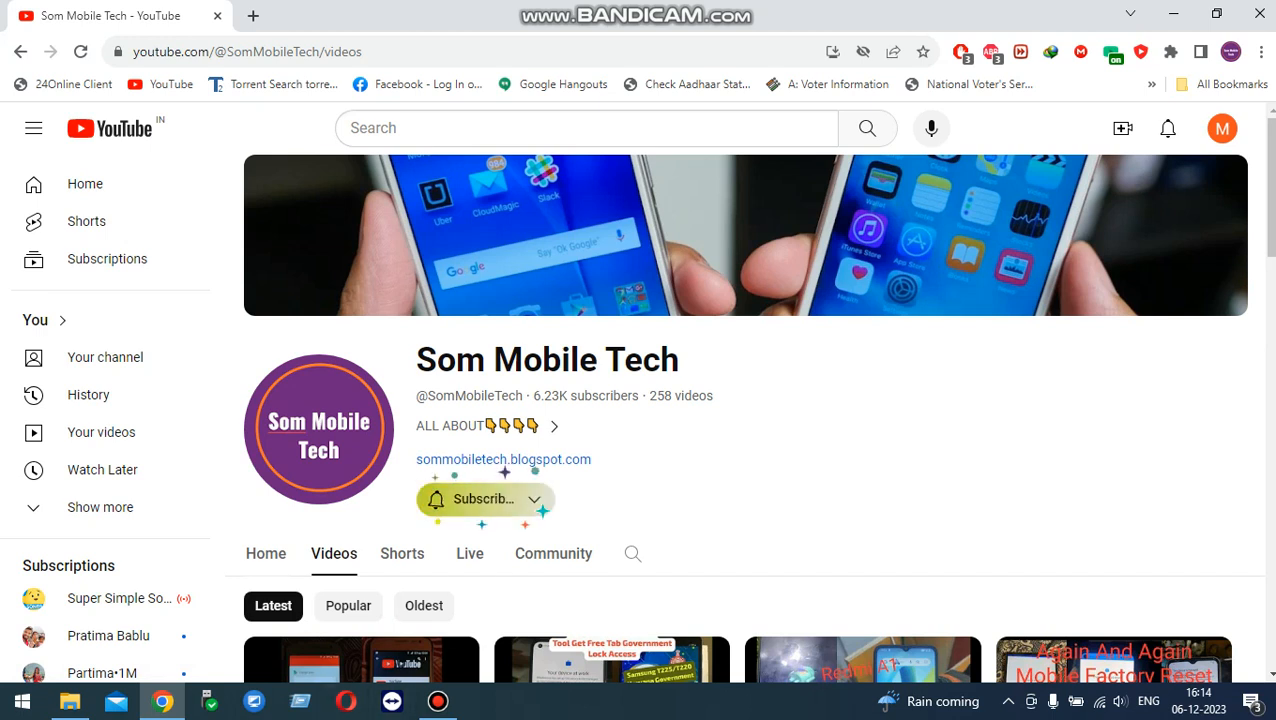
click(484, 498)
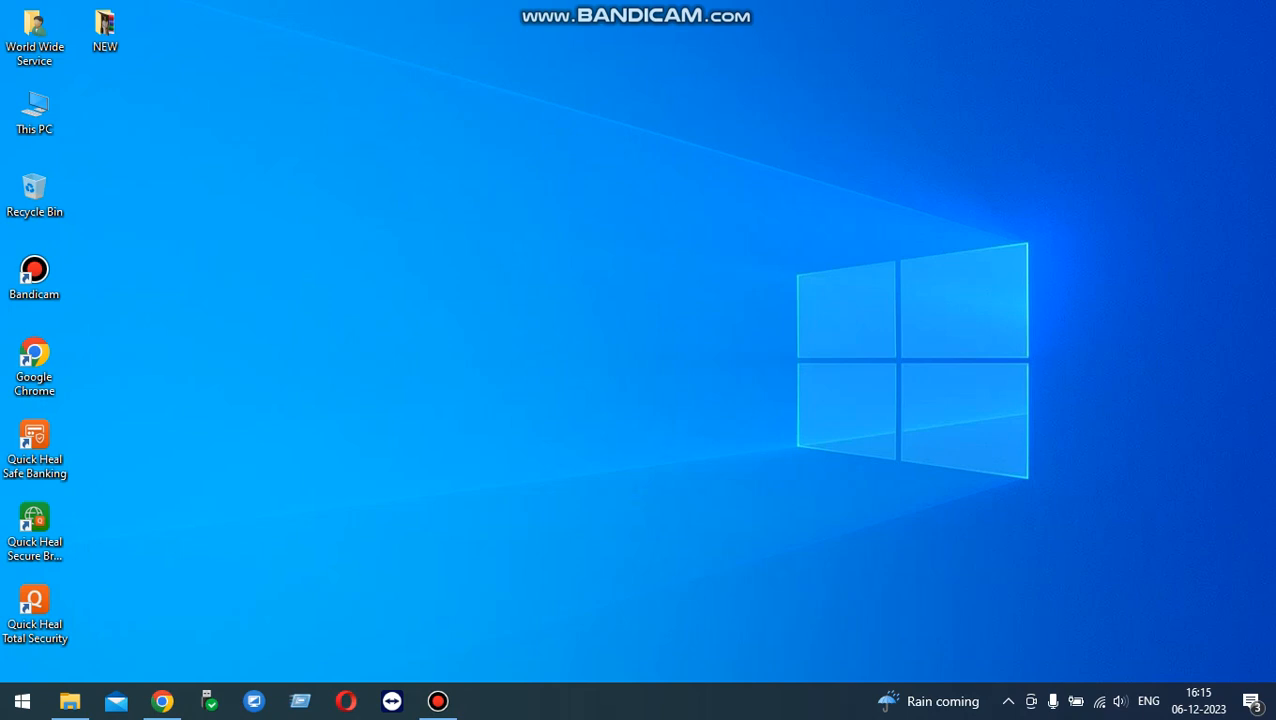
- Launch Quick Heal Total Security from its desktop shortcut to the status overview
click(1008, 700)
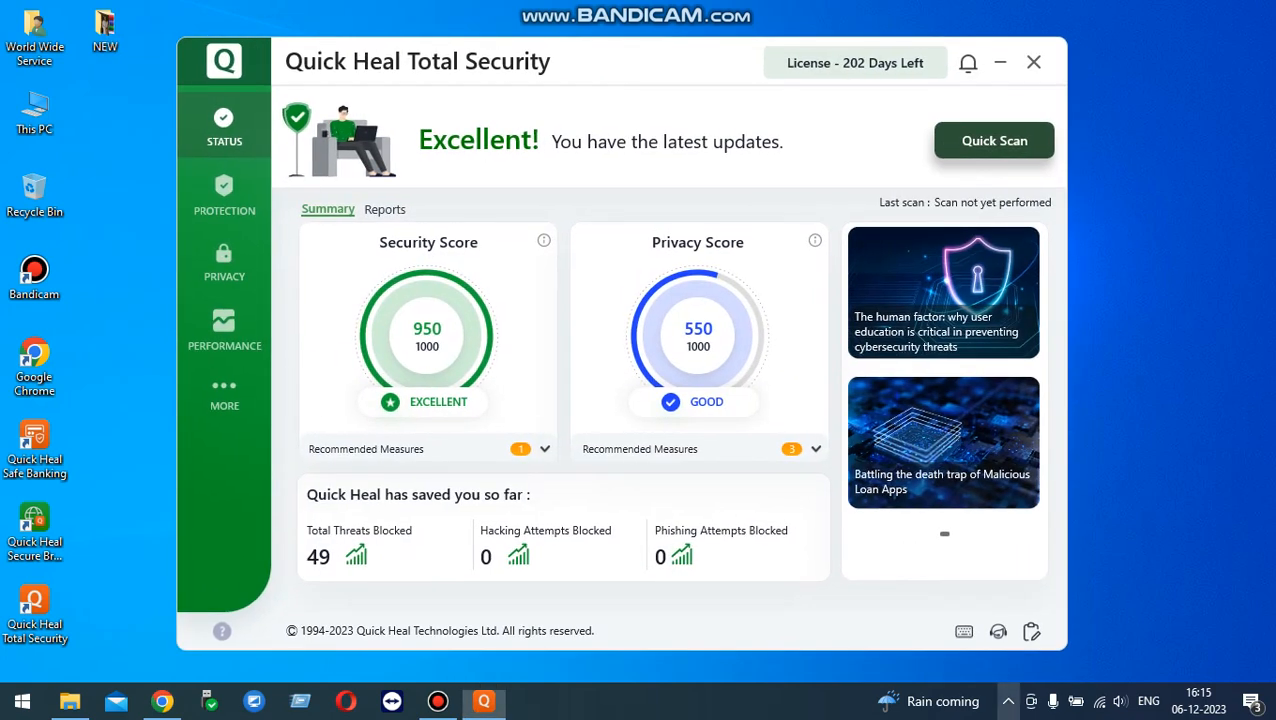
- Show Quick Heal's tray quick actions (Safe Banking, Secure Browse, Update now) from the hidden icons
click(1008, 700)
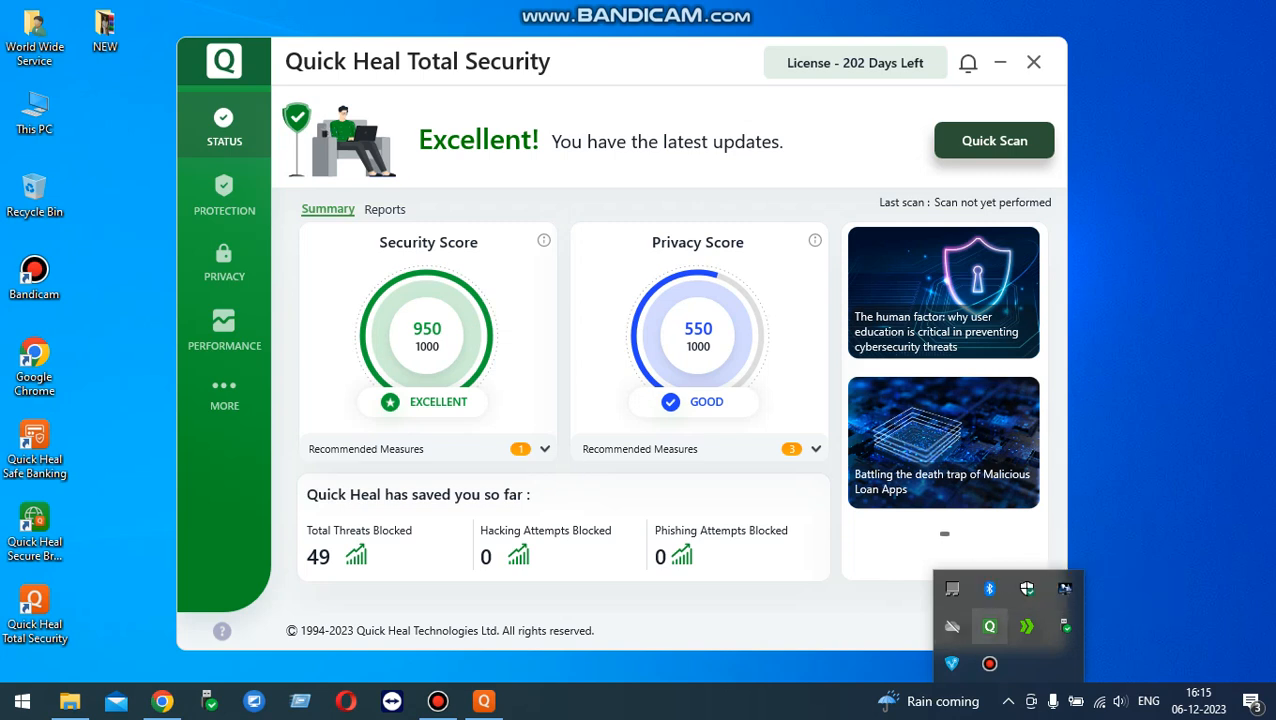
right_click(988, 626)
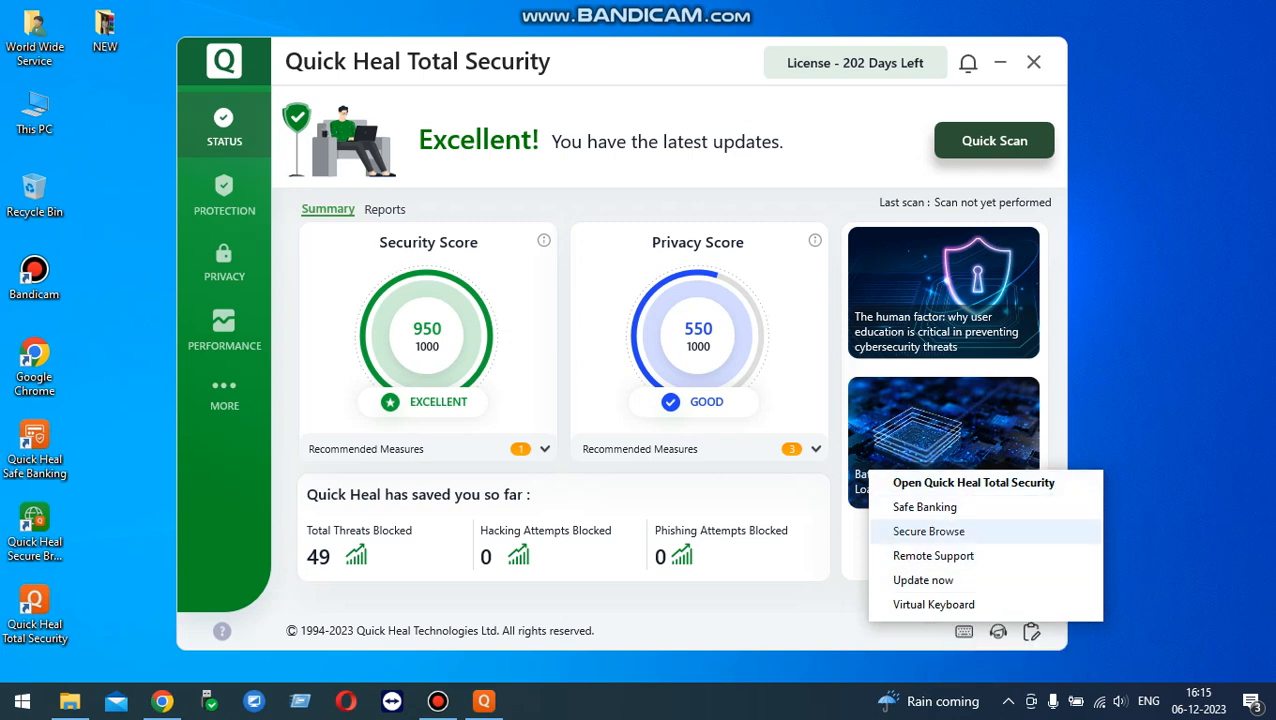
mouse_move(924, 580)
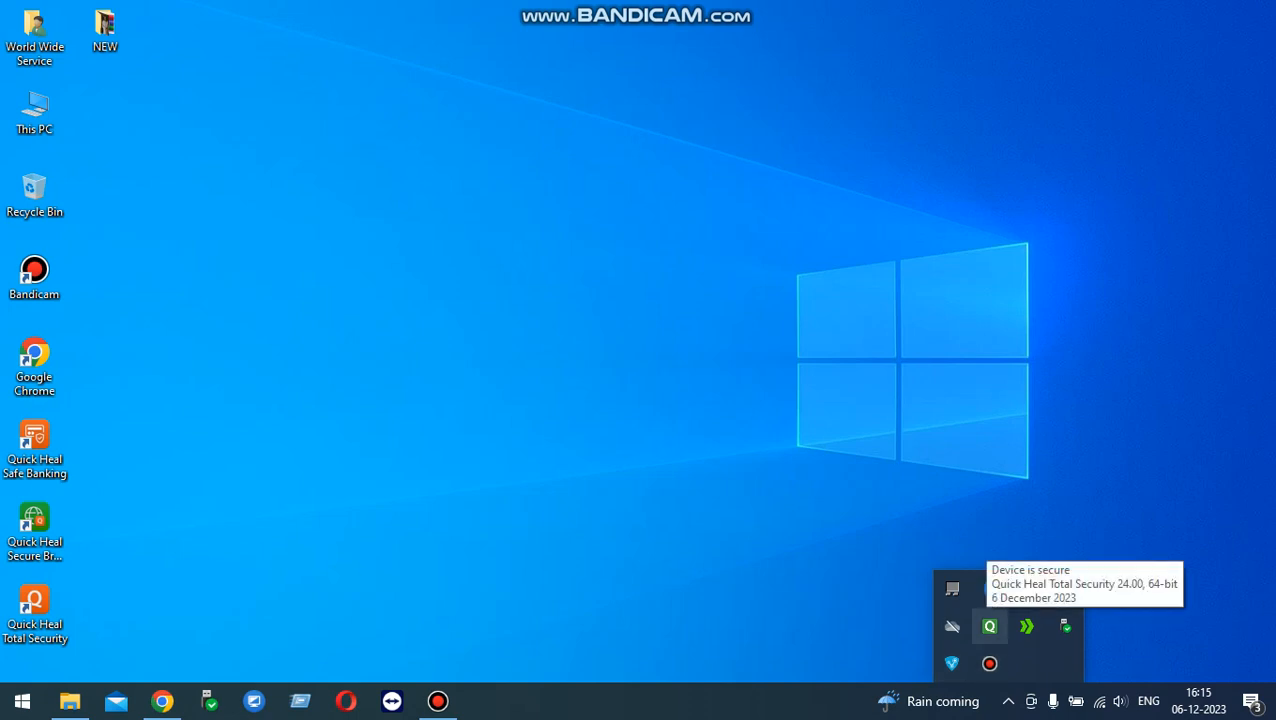
right_click(988, 626)
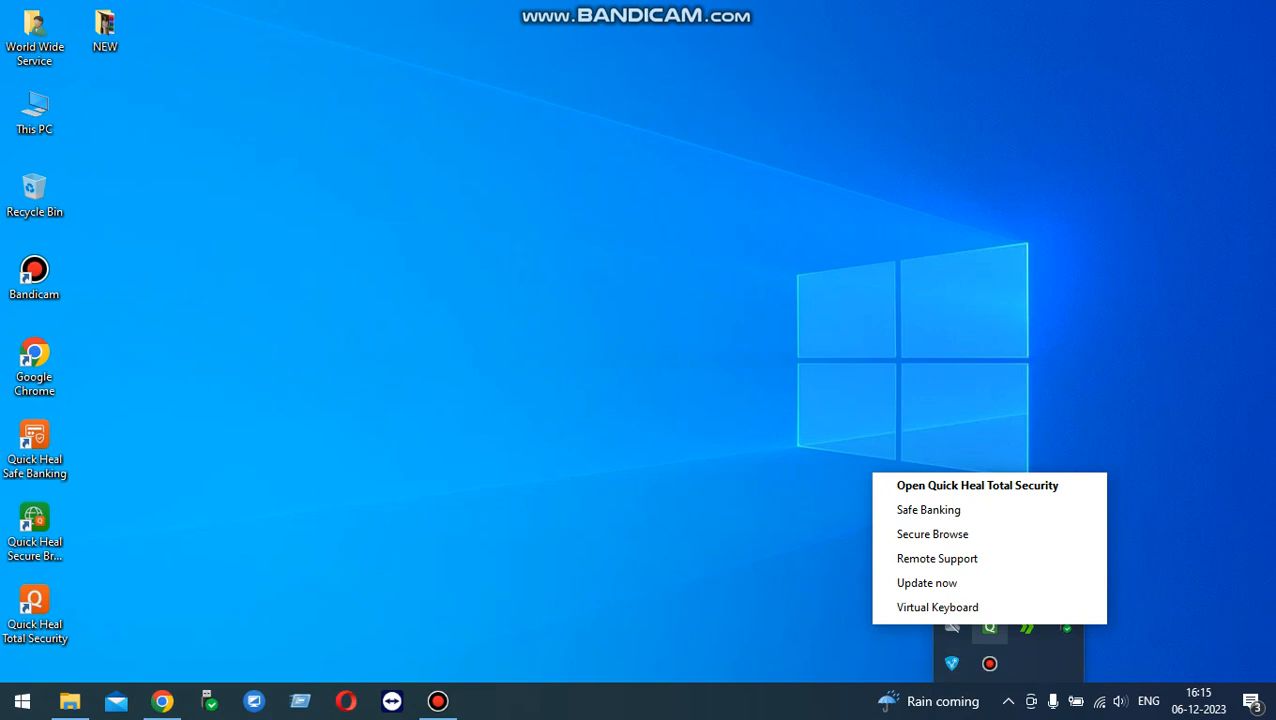
mouse_move(928, 510)
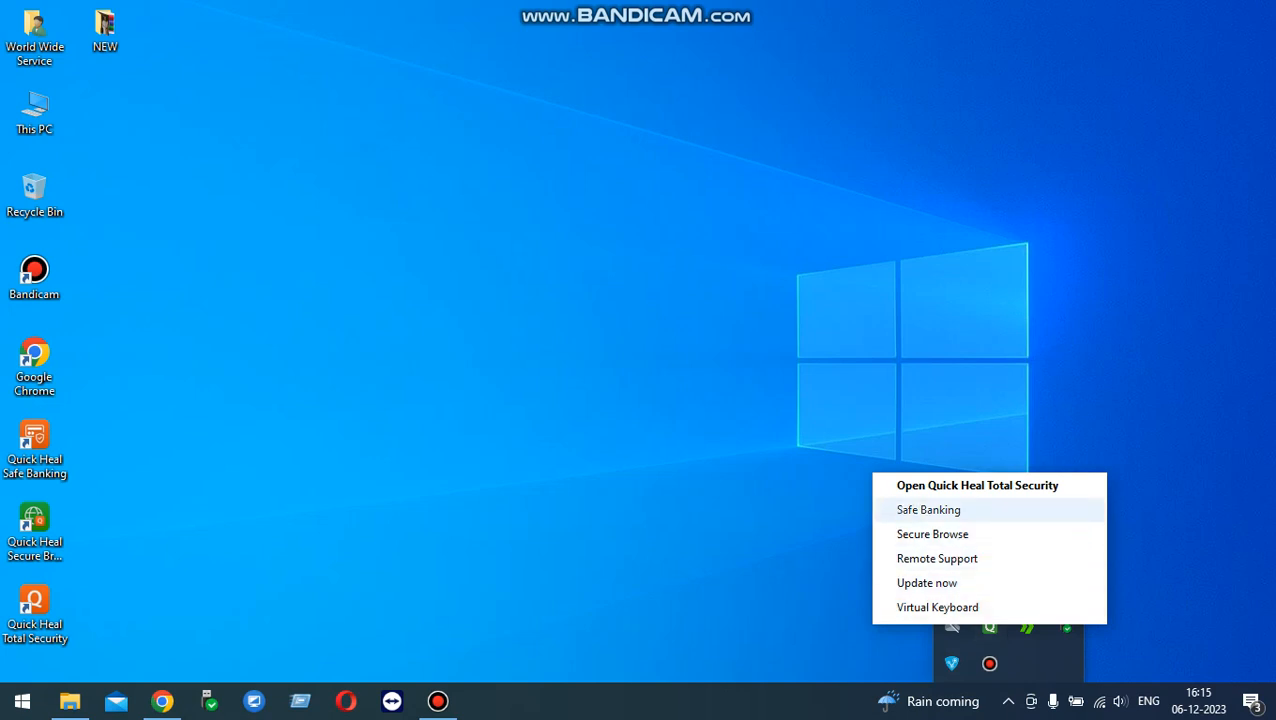
mouse_move(928, 582)
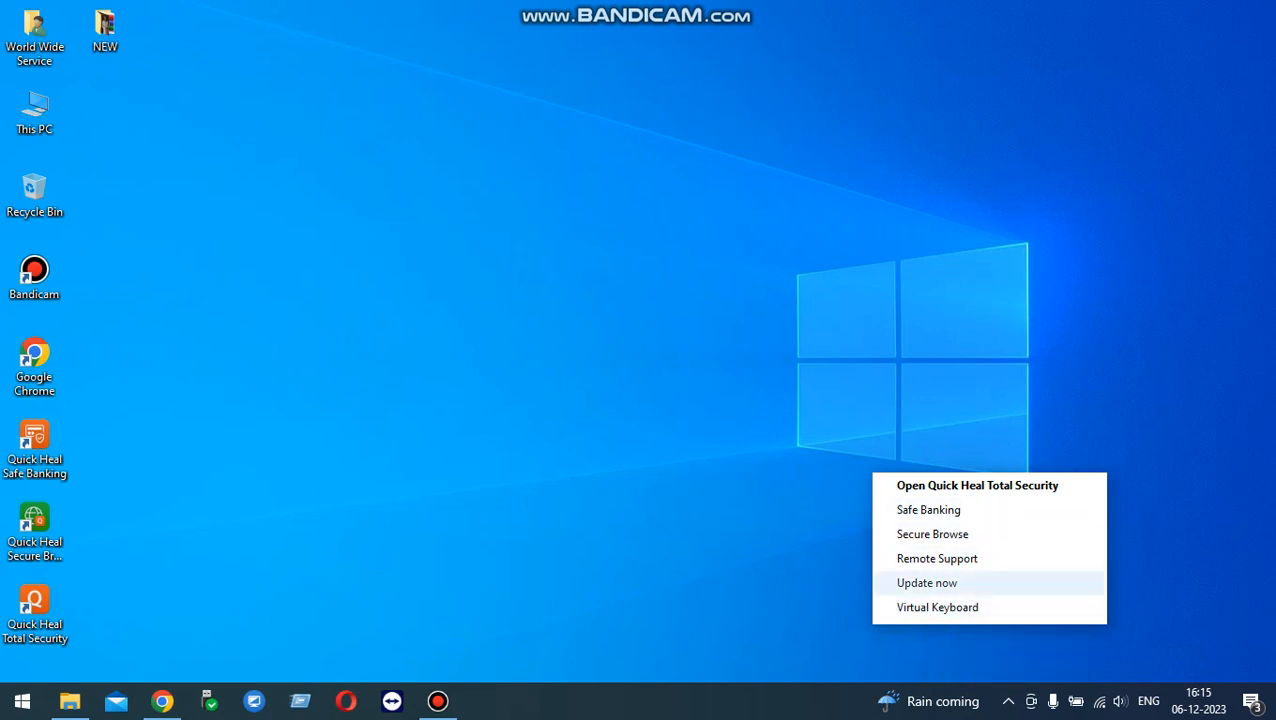
mouse_move(936, 558)
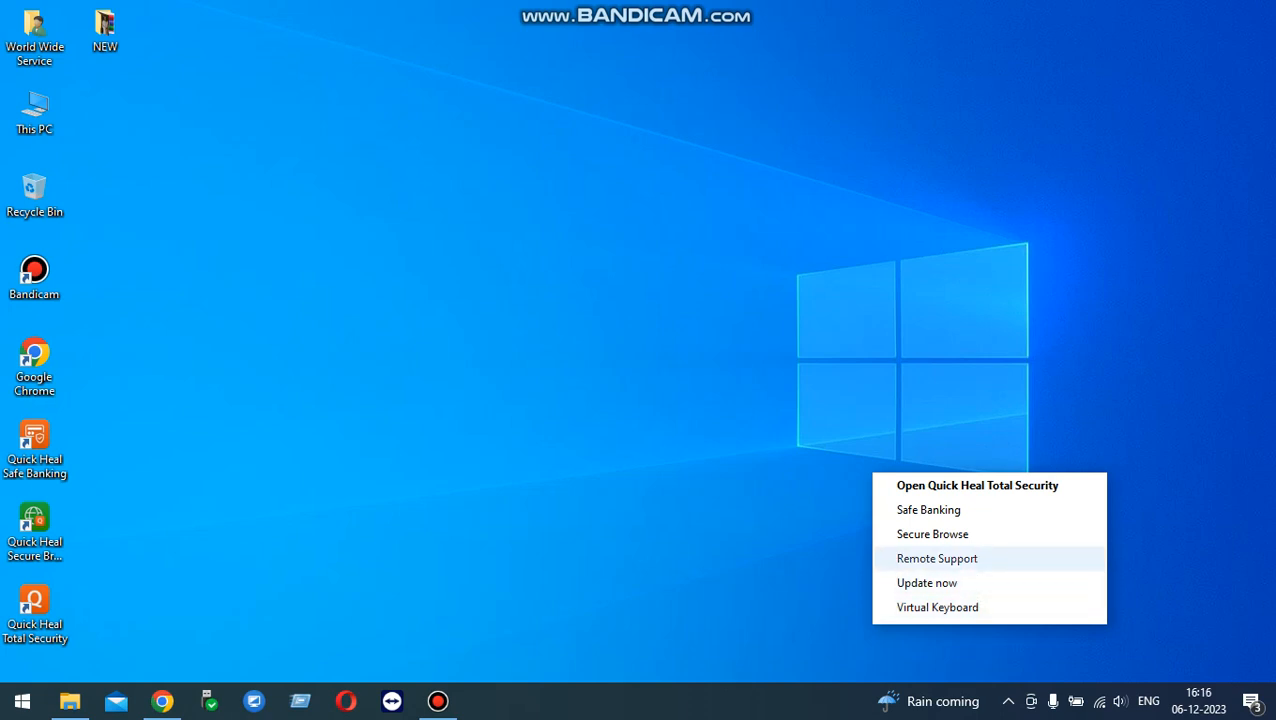
click(1008, 700)
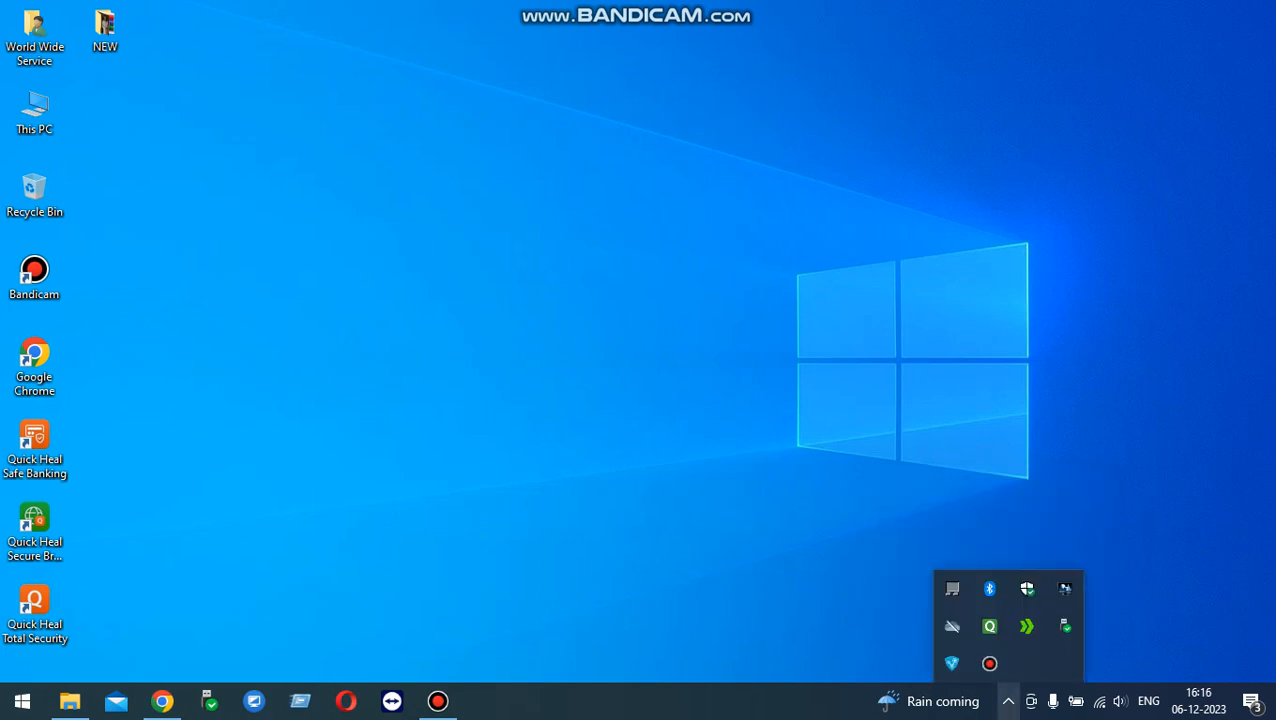
right_click(1066, 626)
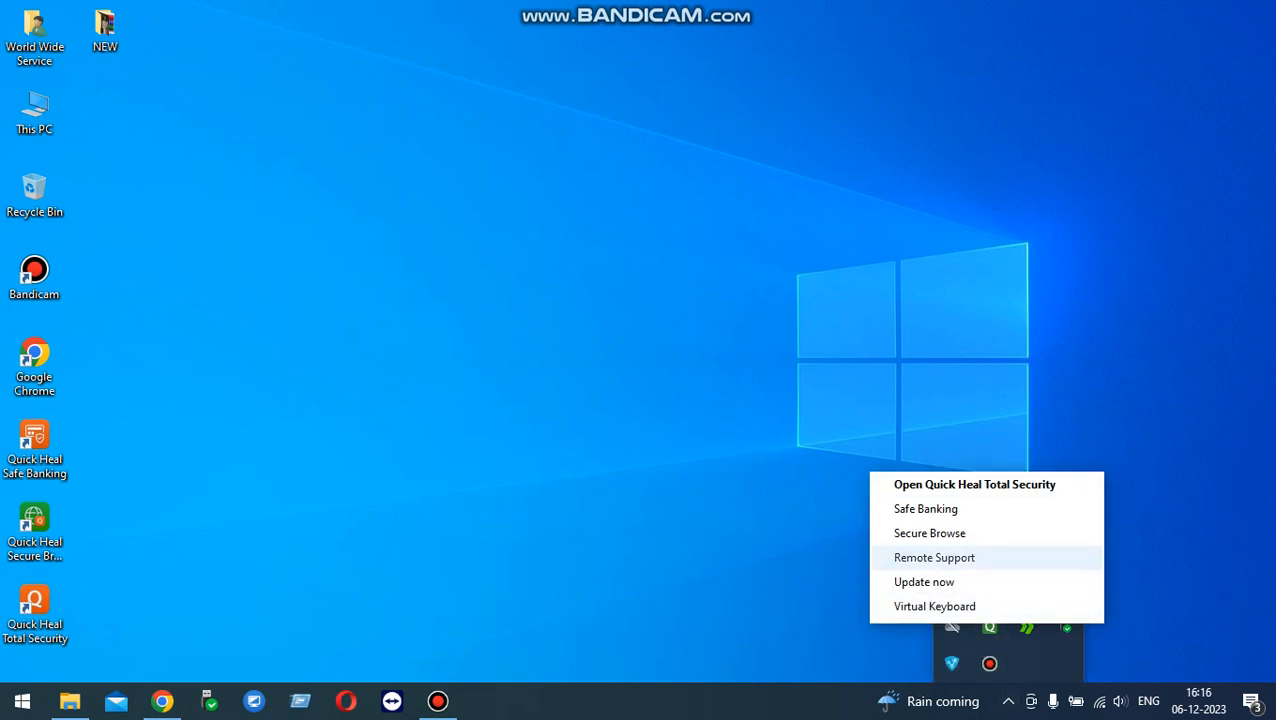
click(600, 400)
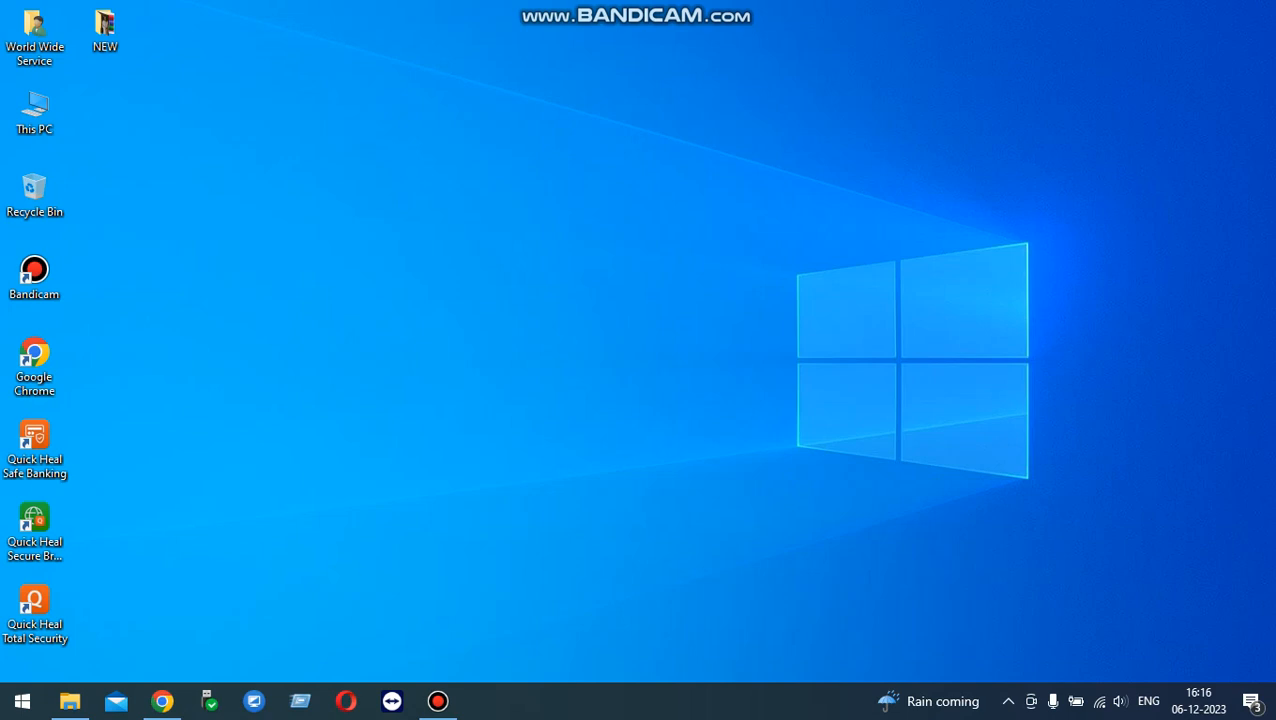
click(1008, 700)
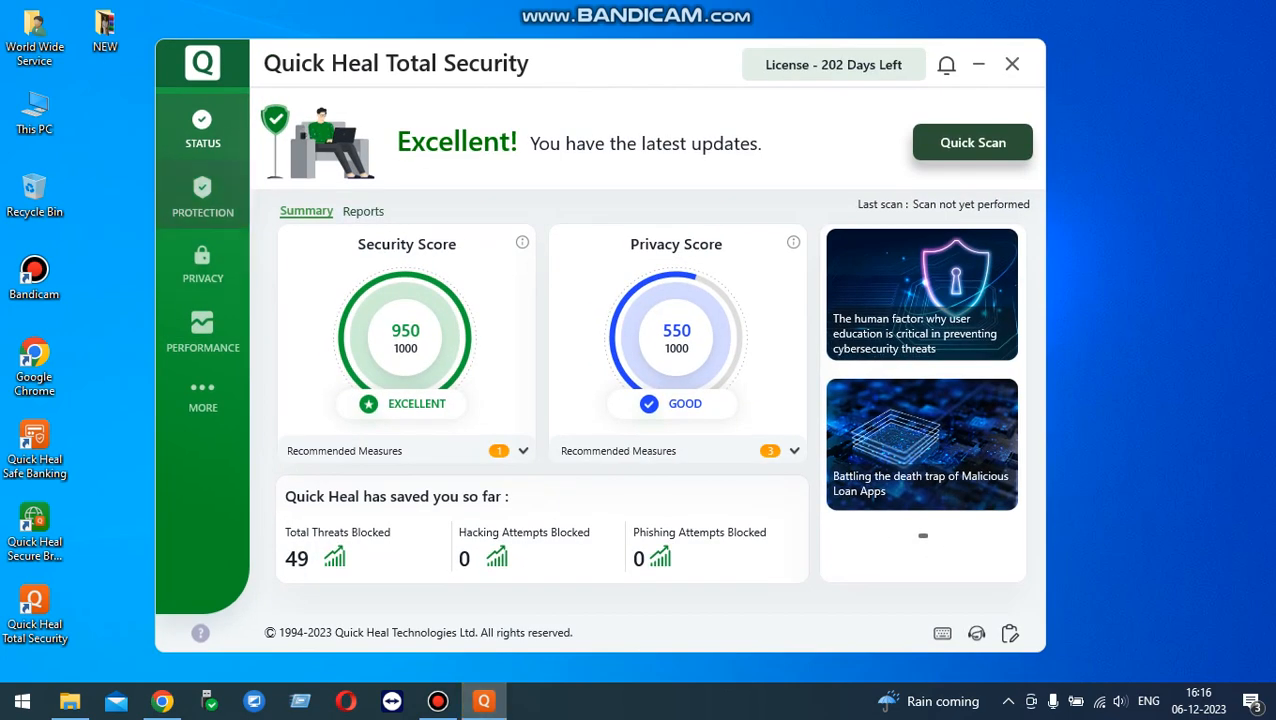
- Switch off Virus Protection in Protection settings, bringing up the disable confirmation
click(202, 196)
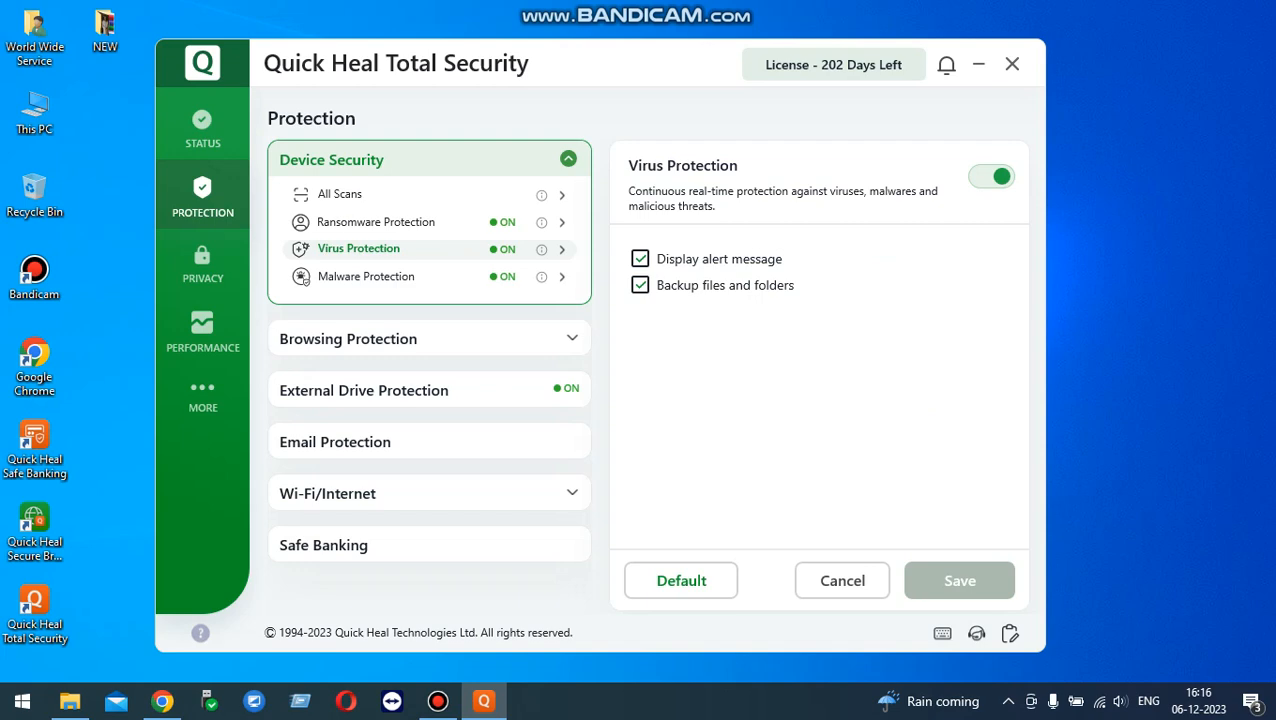
click(990, 176)
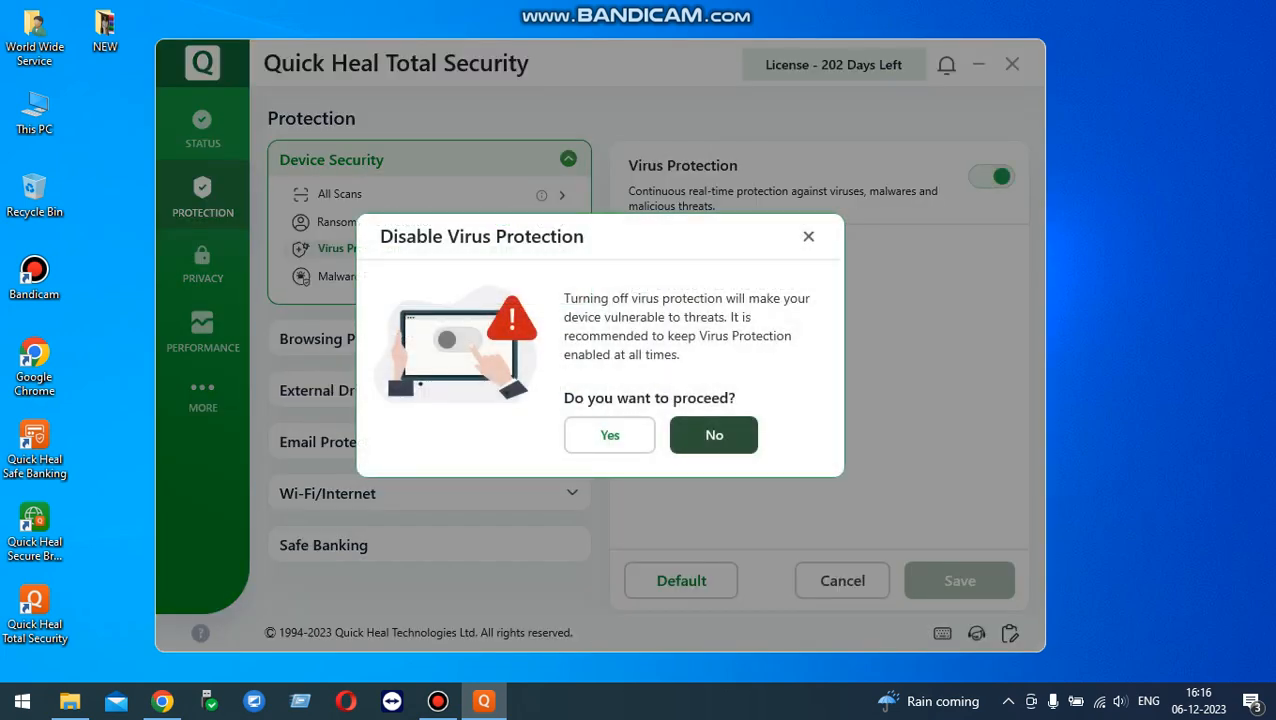
- Confirm disabling Virus Protection with 'Turn on after 15 minutes' as the action
click(610, 434)
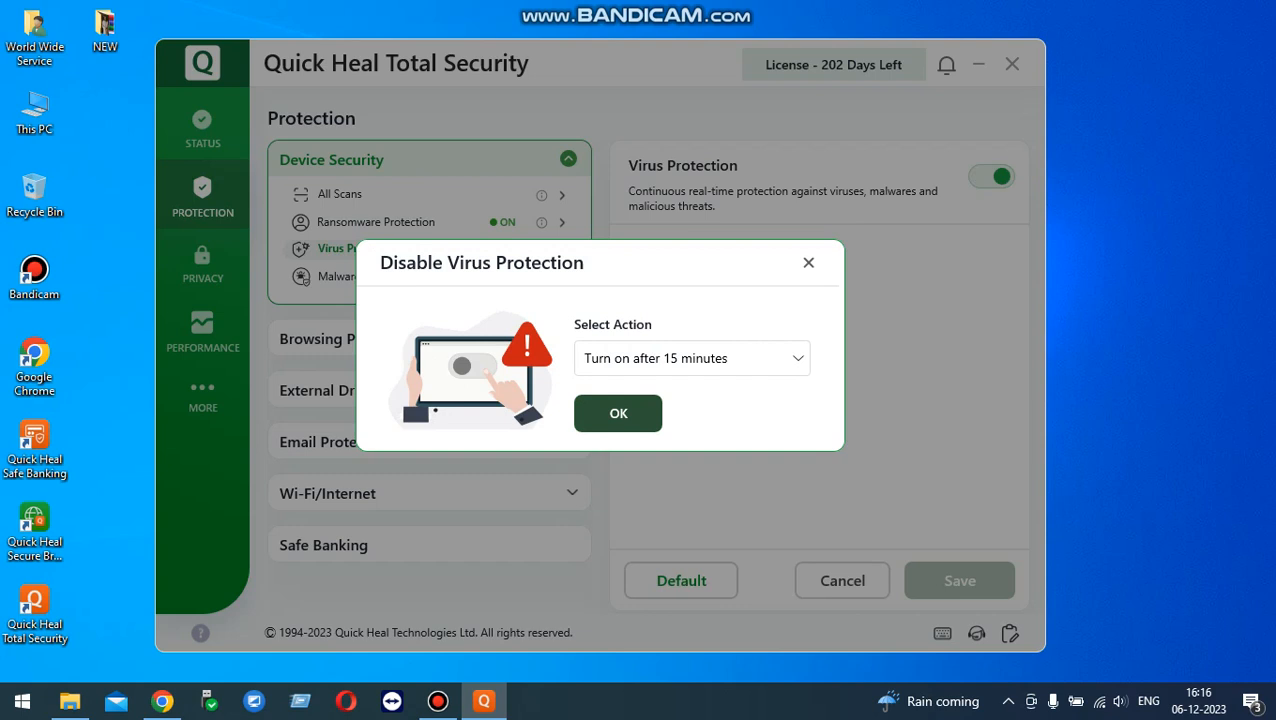
click(692, 358)
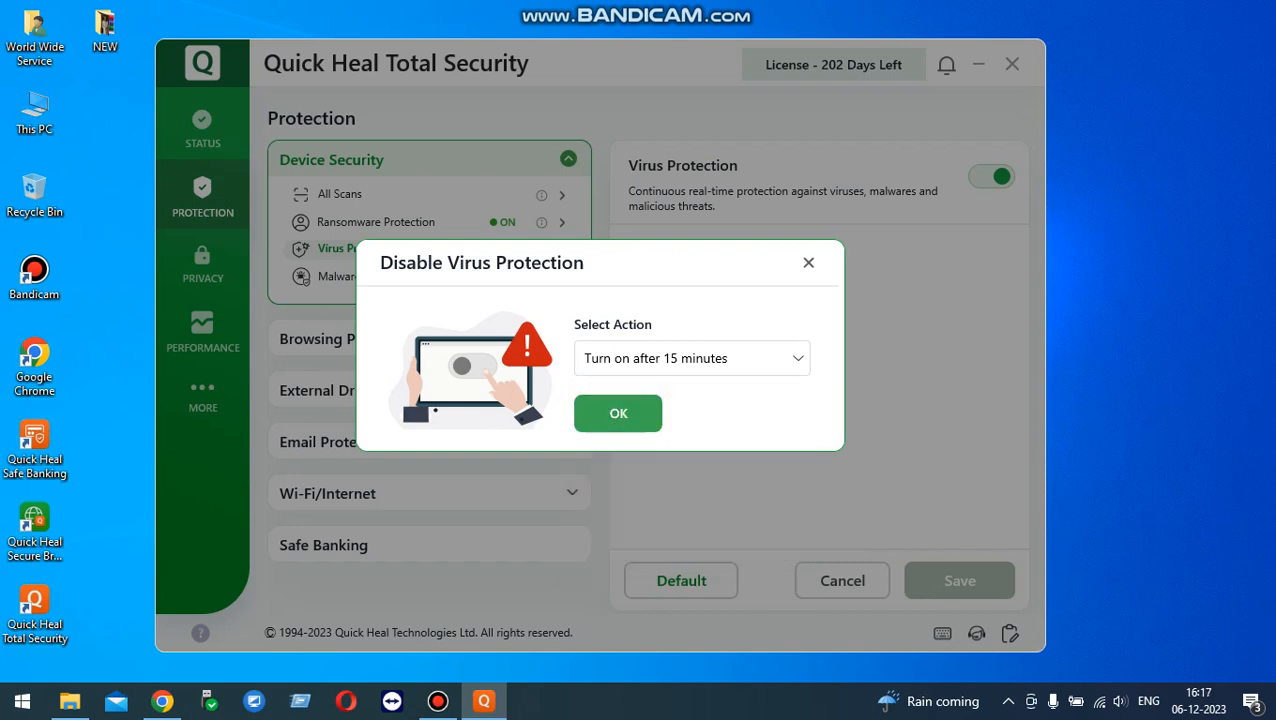
click(616, 412)
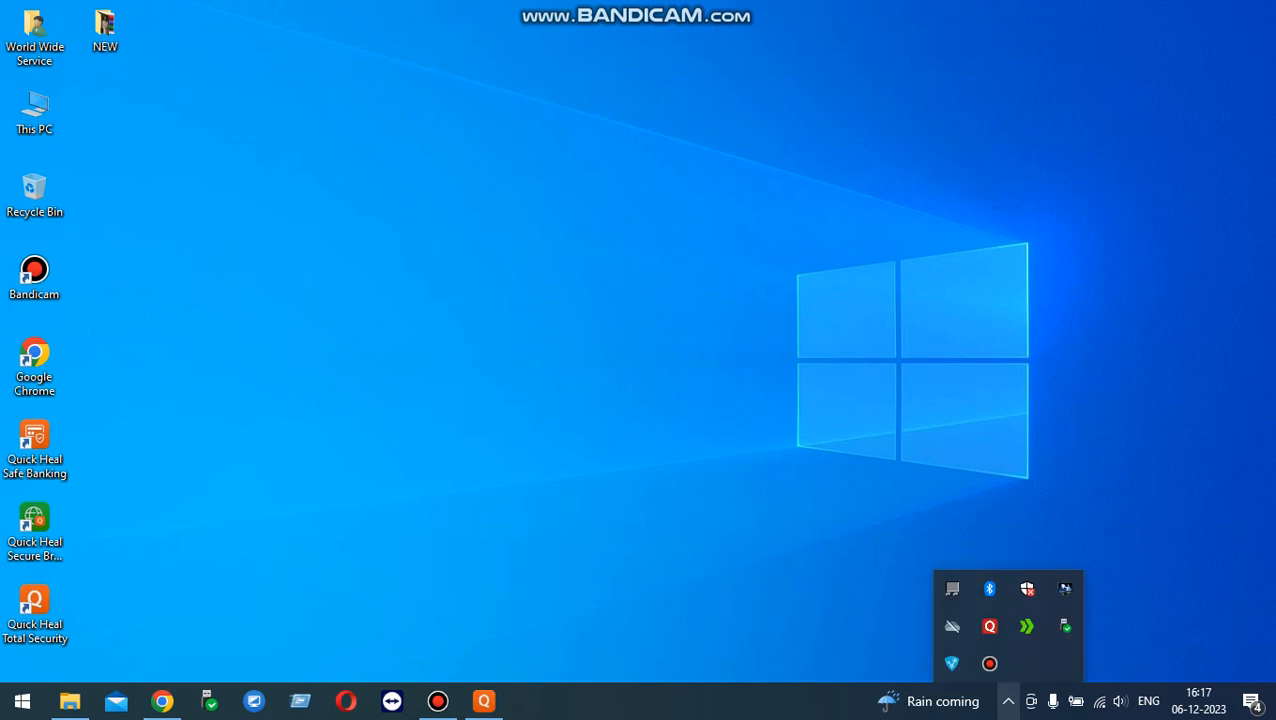
mouse_move(988, 626)
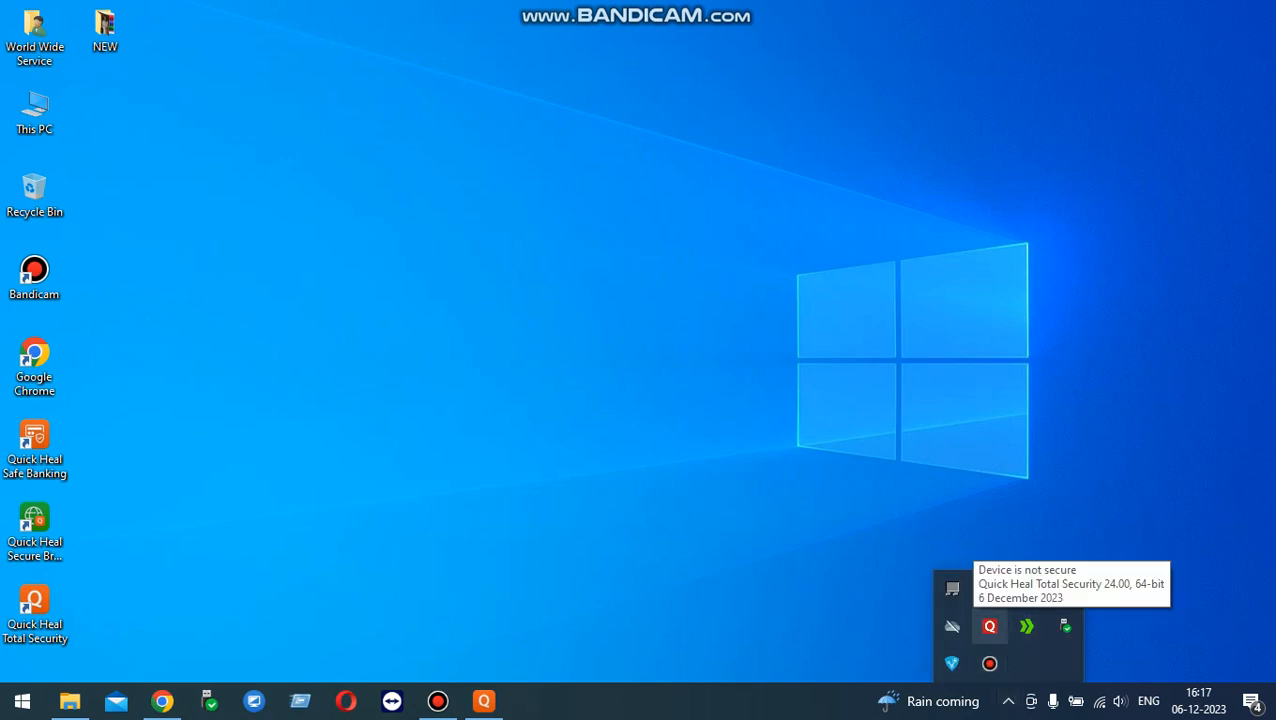
- Restore Quick Heal from the tray and view the Status dashboard showing 'Device at risk'
click(988, 626)
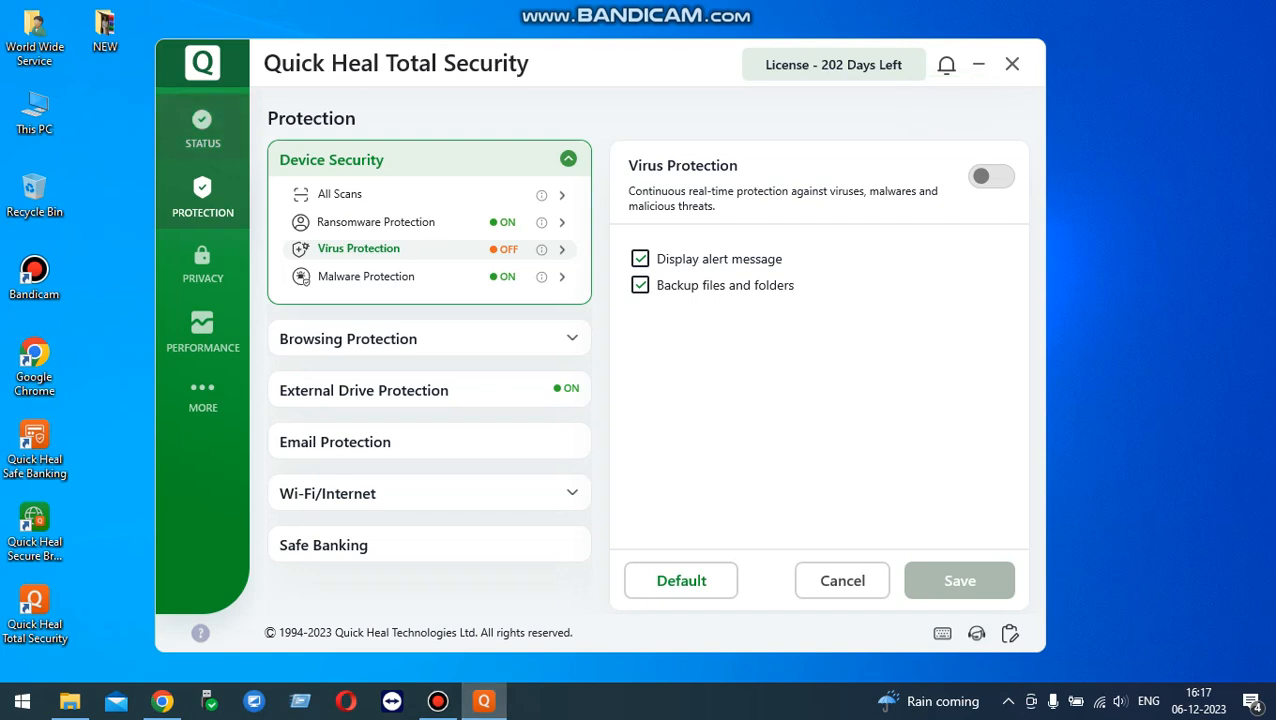
click(202, 128)
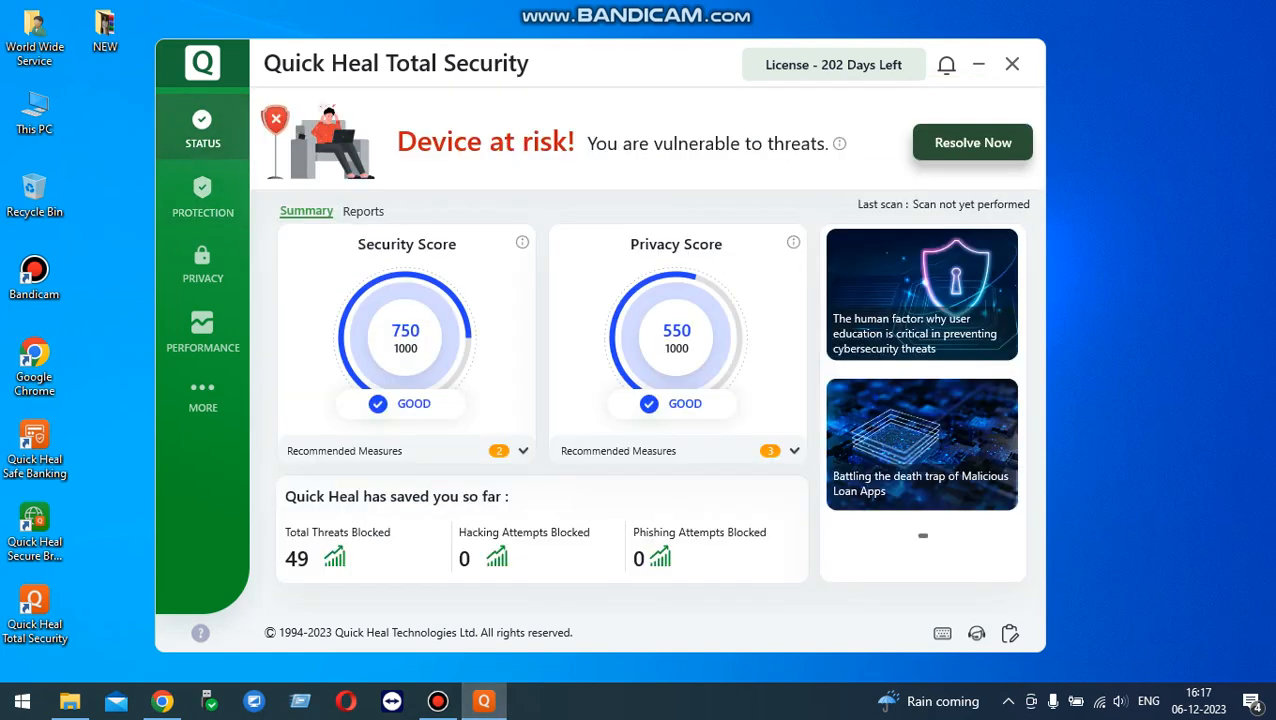